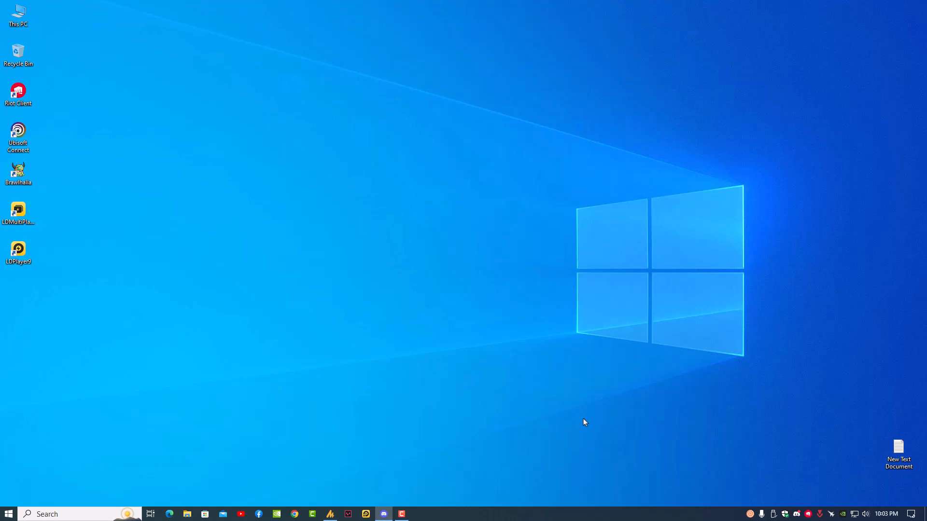
pyautogui.moveTo(523, 402)
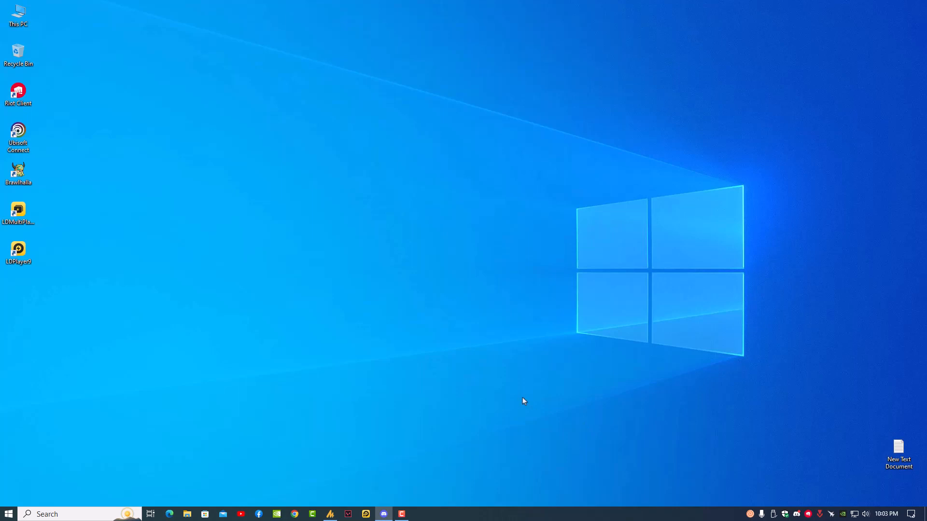
pyautogui.moveTo(295, 348)
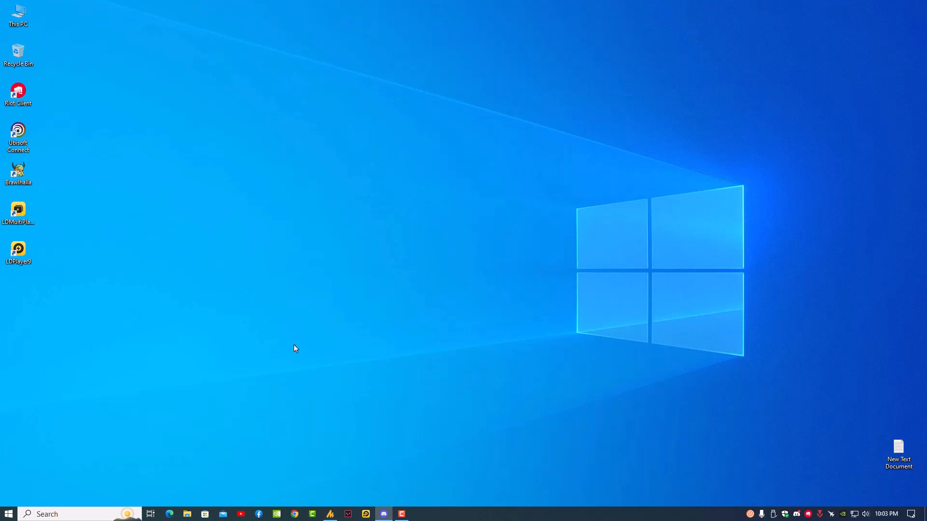
pyautogui.moveTo(263, 345)
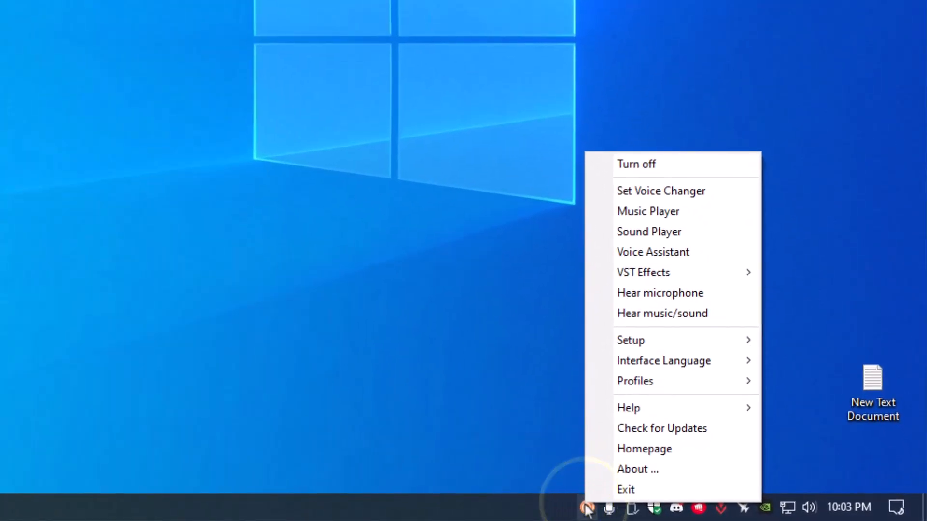
pyautogui.moveTo(650, 489)
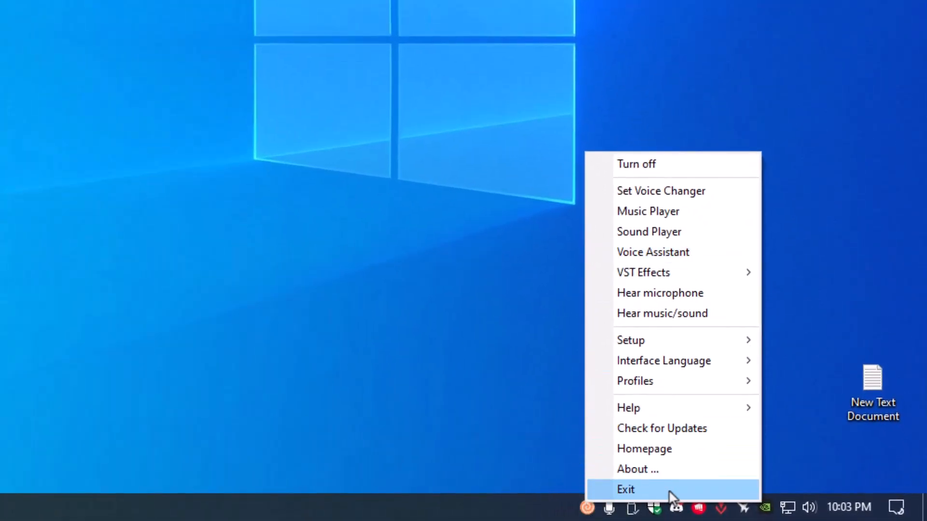
# Exit Clownfish Voice Changer from its system tray menu.
pyautogui.click(625, 489)
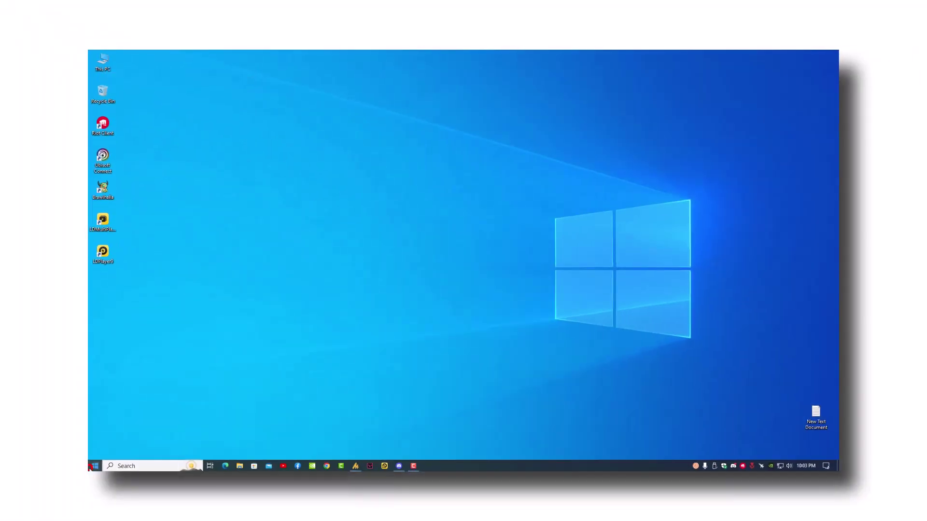
# Maximize Device Manager, expand Sound, video and game controllers, and open NVIDIA Virtual Audio Device's menu.
pyautogui.write('discord')
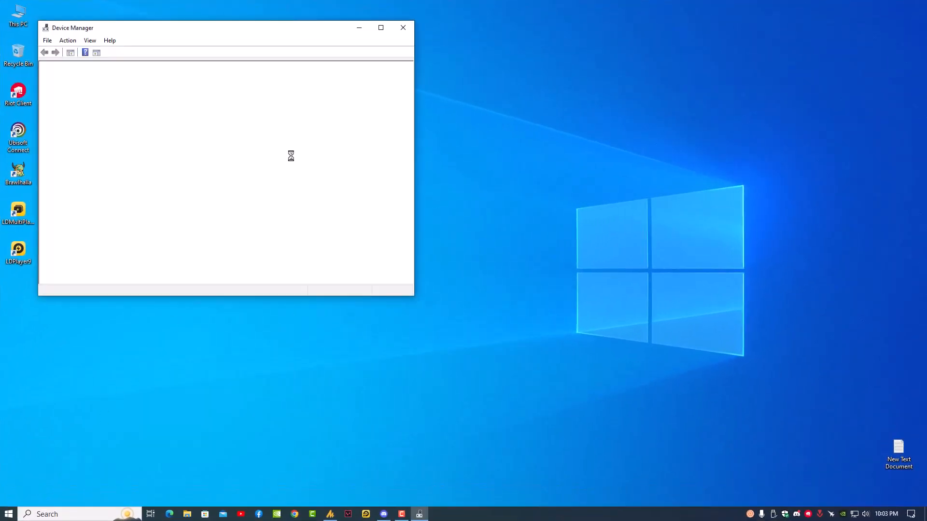
pyautogui.click(381, 27)
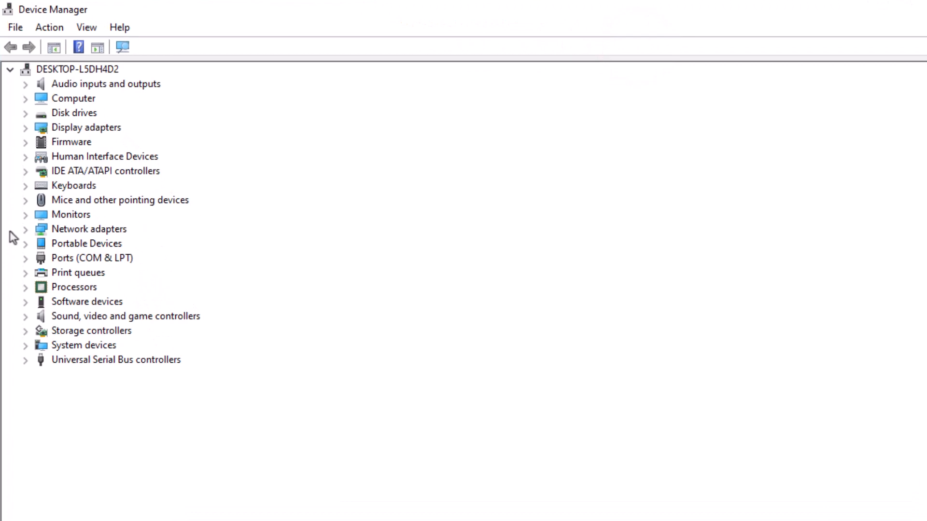
pyautogui.click(25, 316)
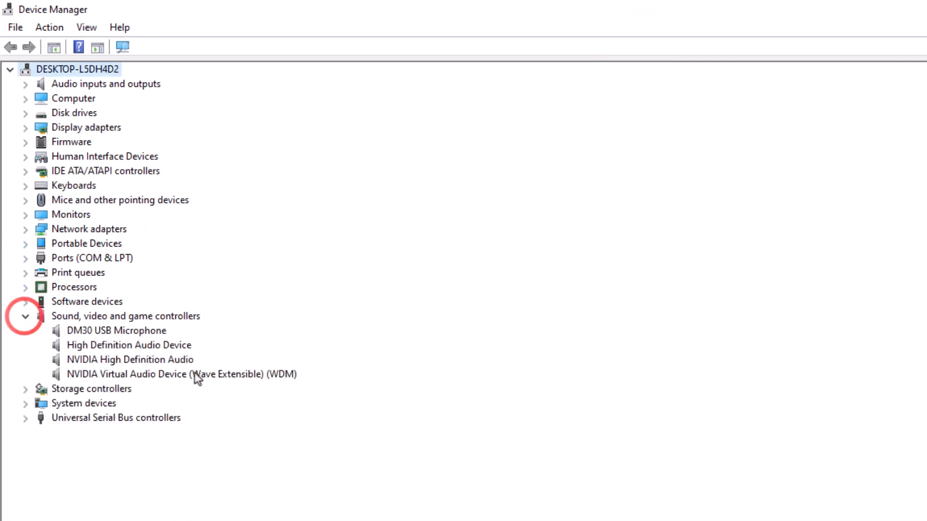
pyautogui.click(182, 374)
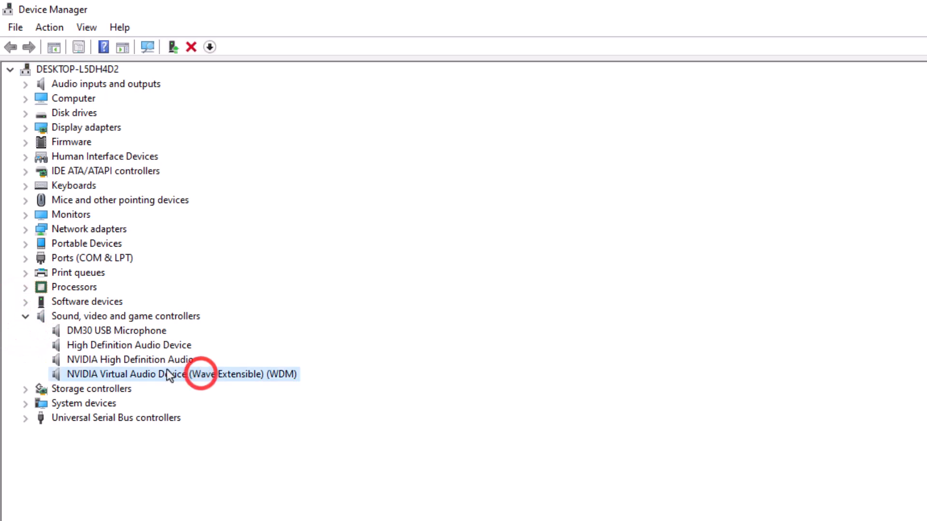
pyautogui.click(116, 330)
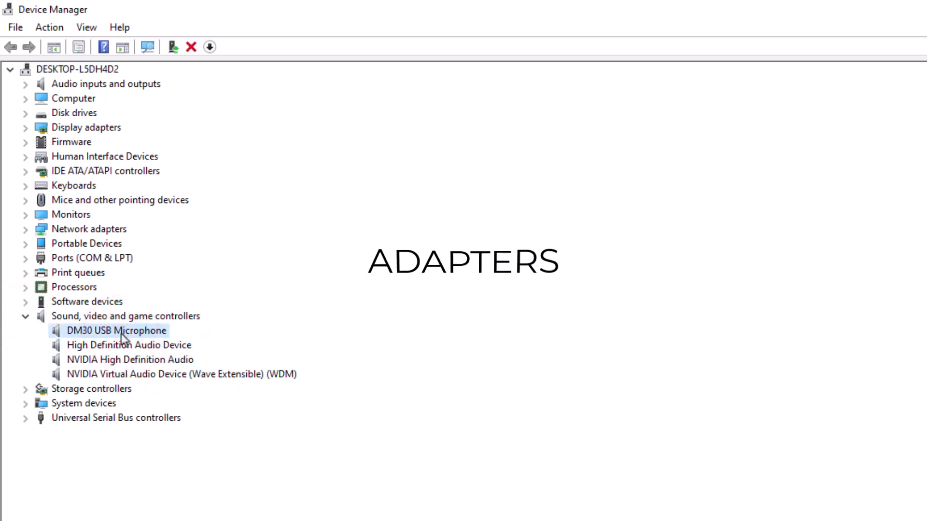
pyautogui.click(182, 374)
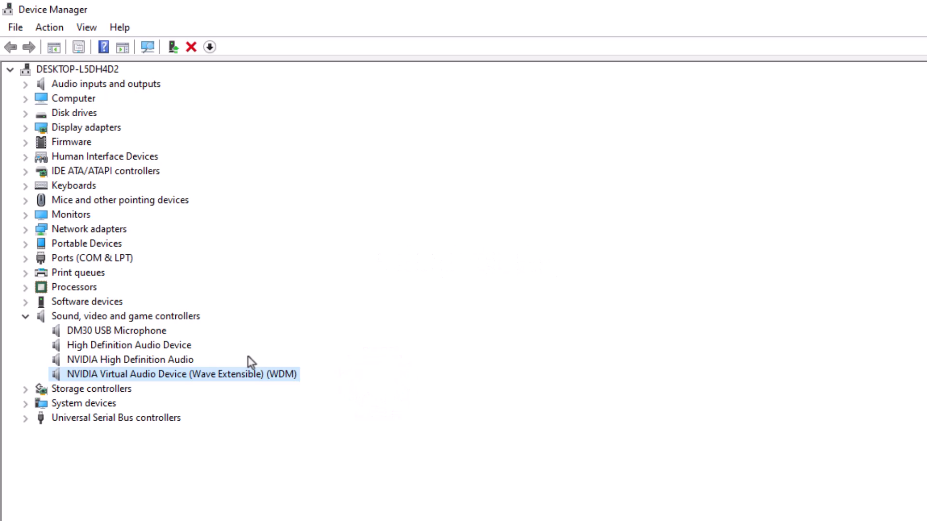
pyautogui.moveTo(331, 379)
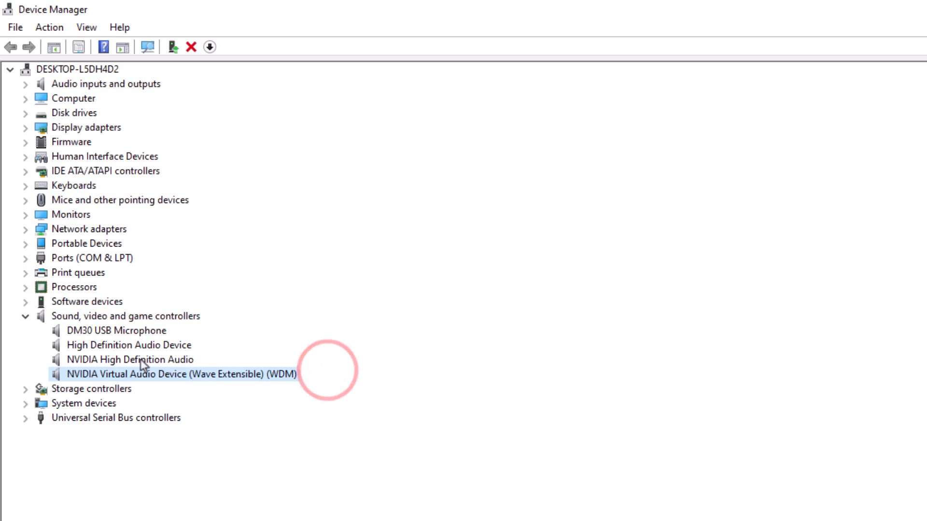
pyautogui.rightClick(181, 373)
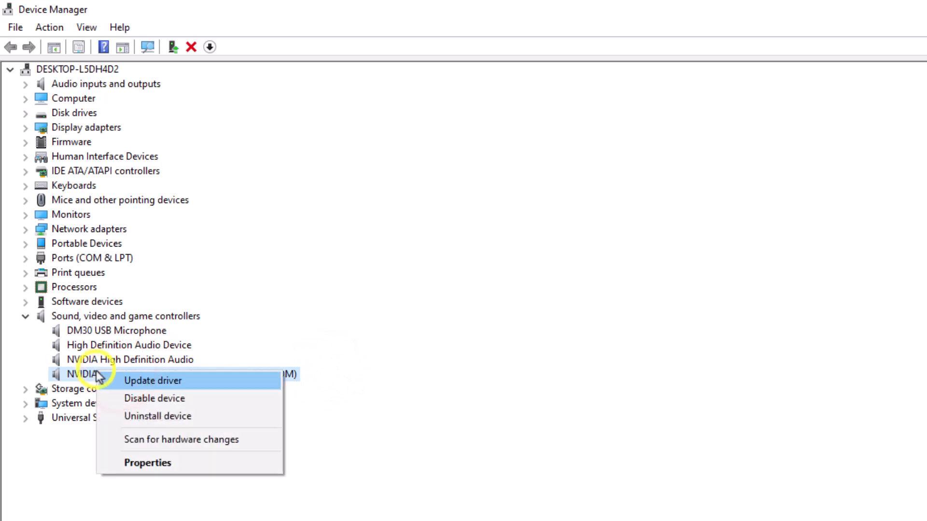
pyautogui.moveTo(155, 340)
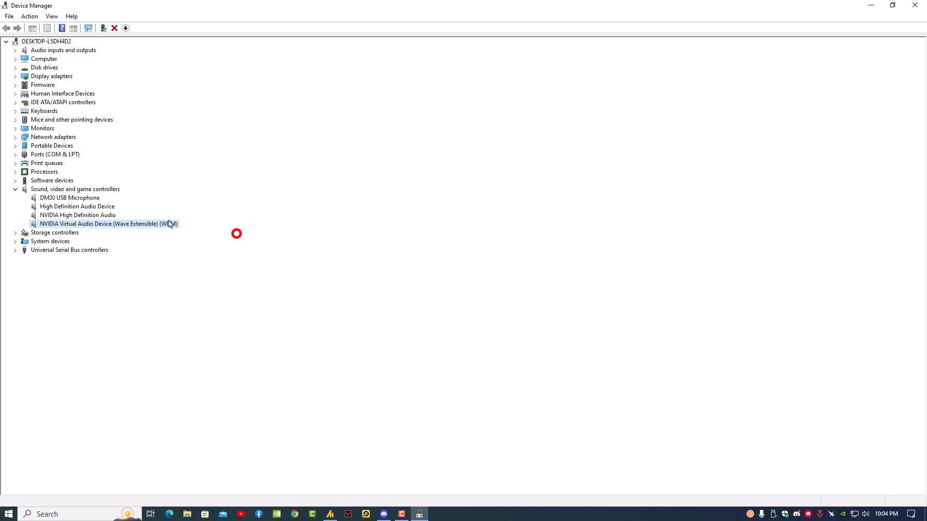
pyautogui.moveTo(98, 355)
pyautogui.write('clownfish voice changer')
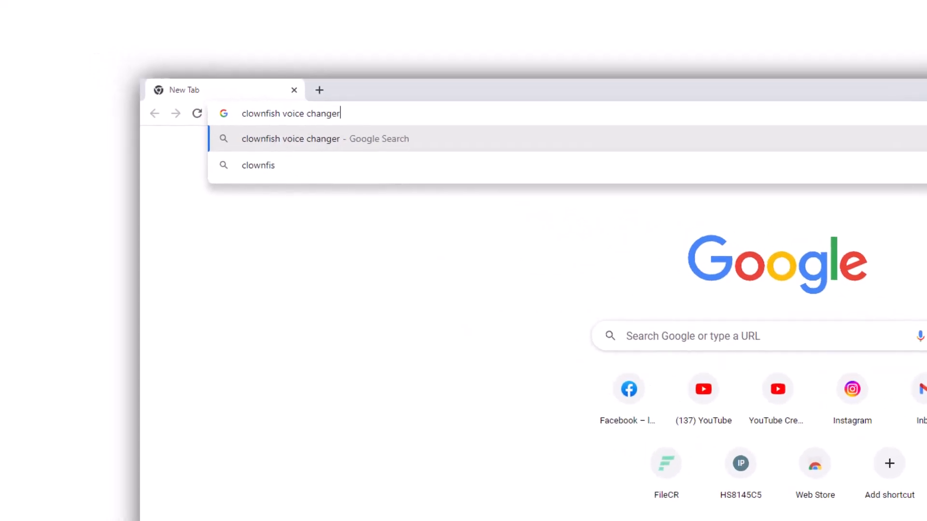
# Search 'clownfish voice changer', open clownfish-translator.com, and go to the Download V1.75 section.
pyautogui.press('Return')
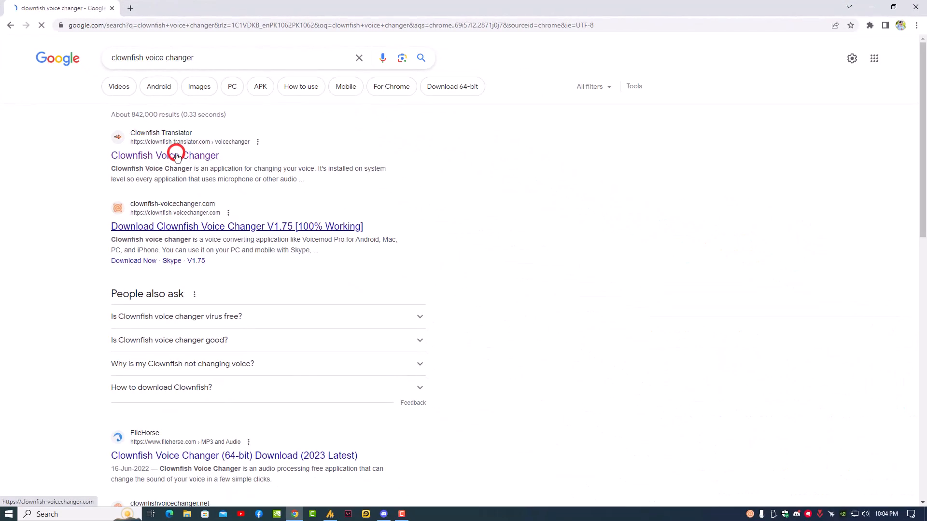
pyautogui.click(164, 155)
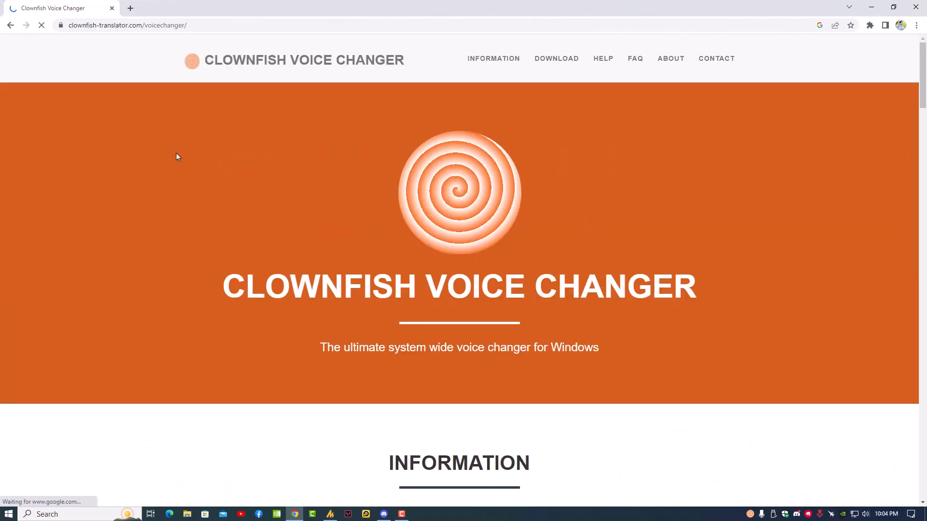
pyautogui.click(548, 58)
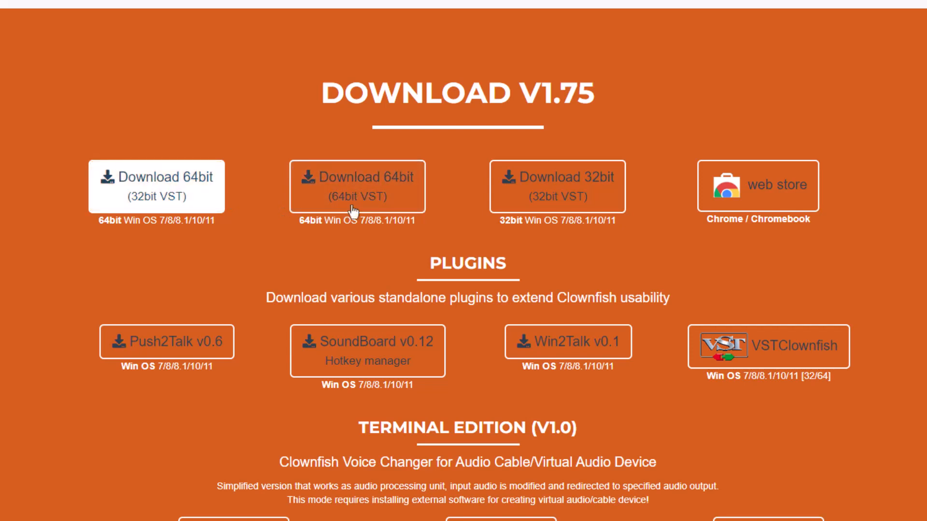
pyautogui.moveTo(183, 207)
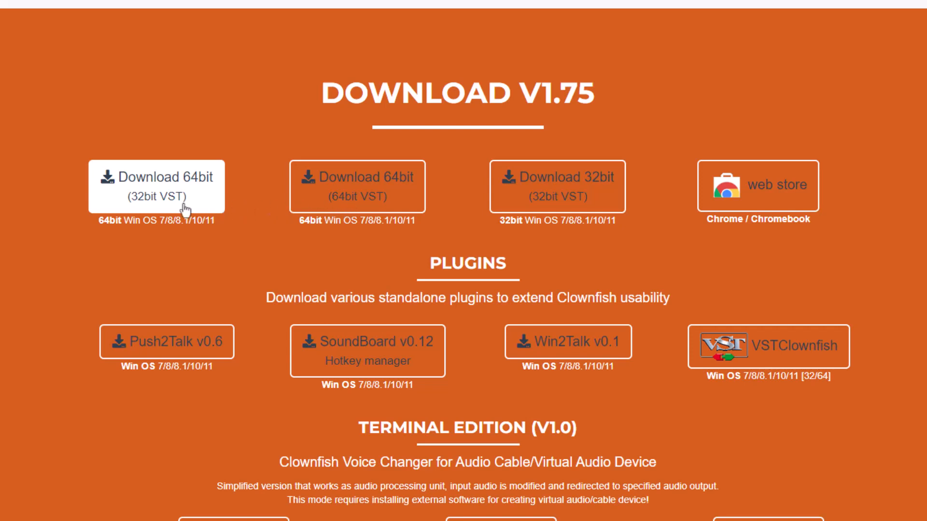
pyautogui.moveTo(164, 208)
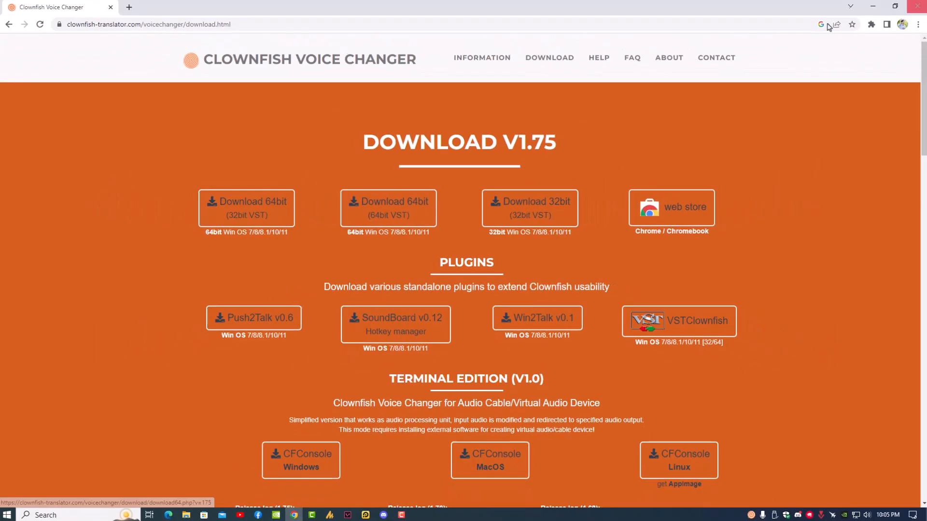
# View This PC's properties to confirm a 64-bit system type, then close Settings.
pyautogui.rightClick(35, 30)
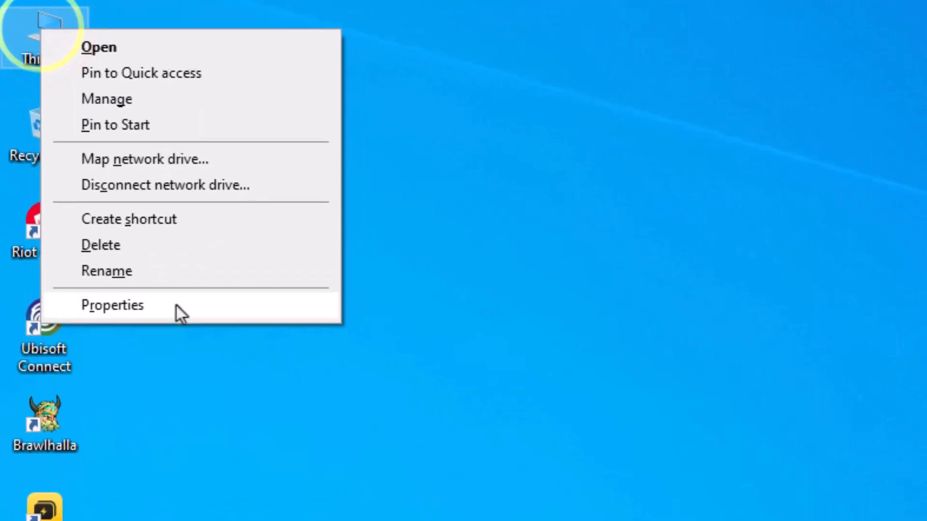
pyautogui.click(112, 305)
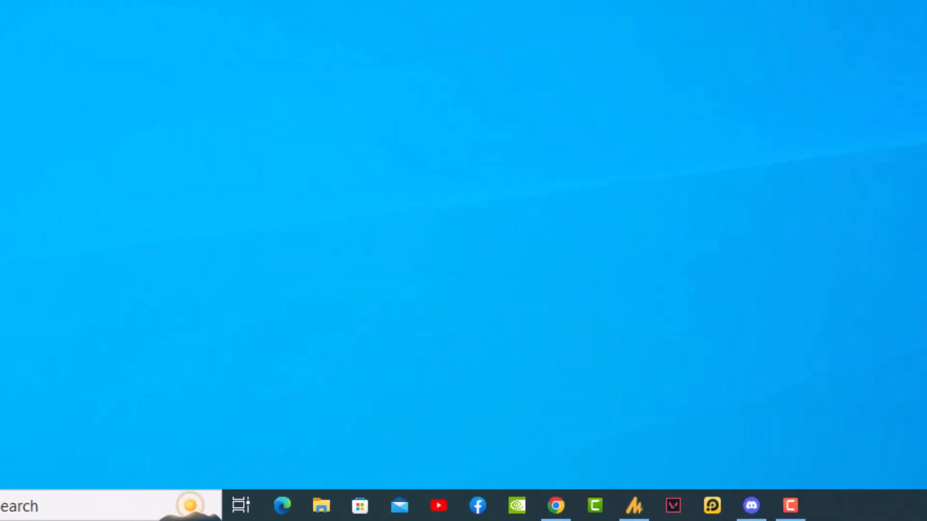
pyautogui.click(321, 506)
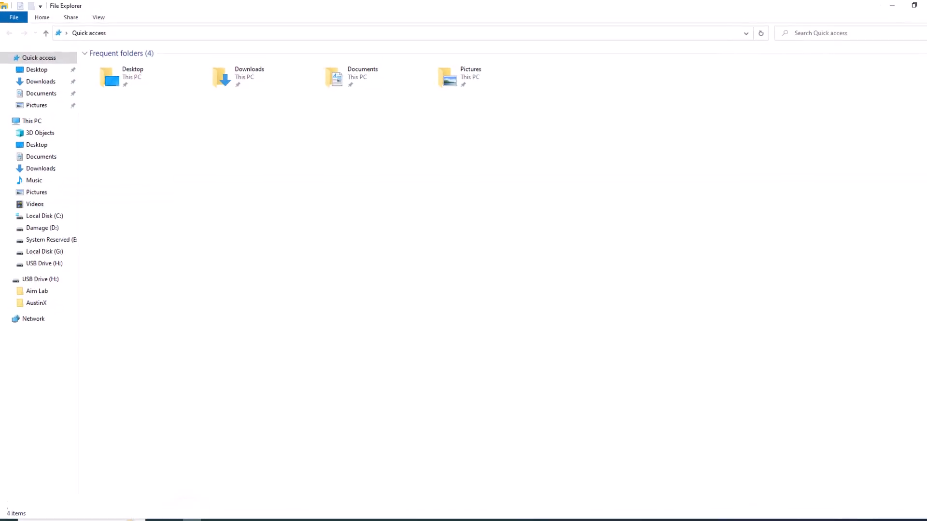
pyautogui.rightClick(49, 188)
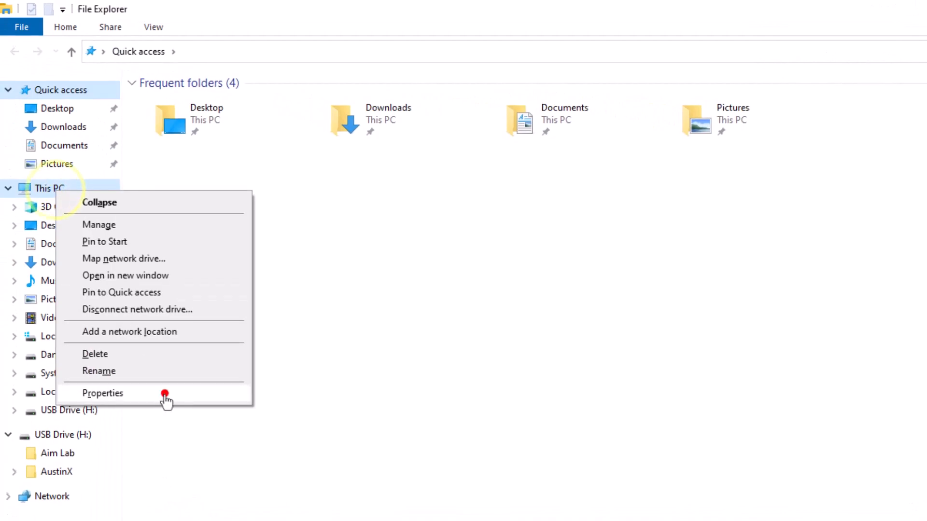
pyautogui.click(102, 393)
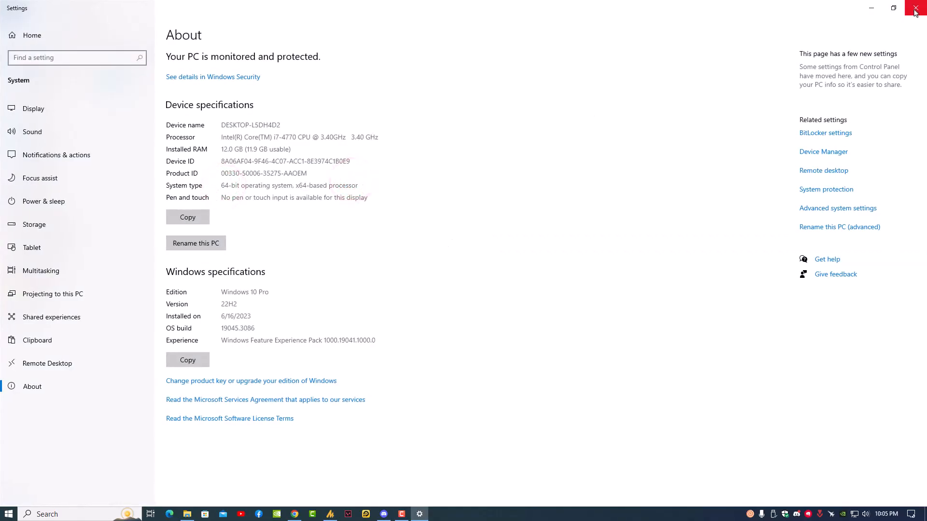
pyautogui.click(916, 8)
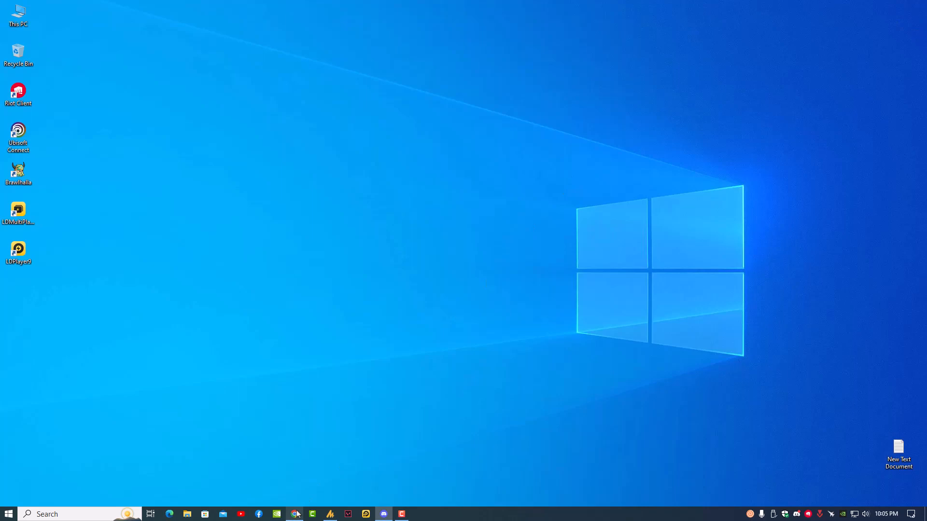
# Return to Chrome's Clownfish download page with its 64bit and 32bit options.
pyautogui.click(294, 513)
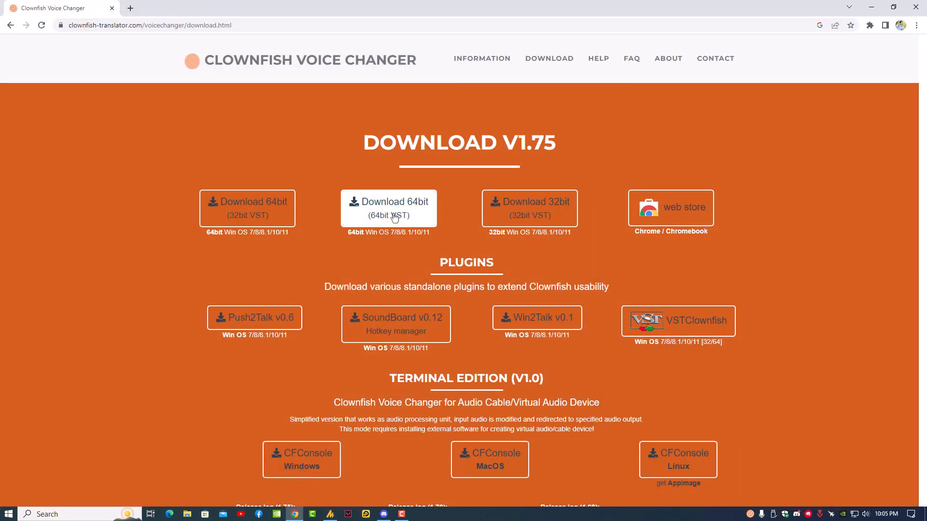
pyautogui.moveTo(388, 208)
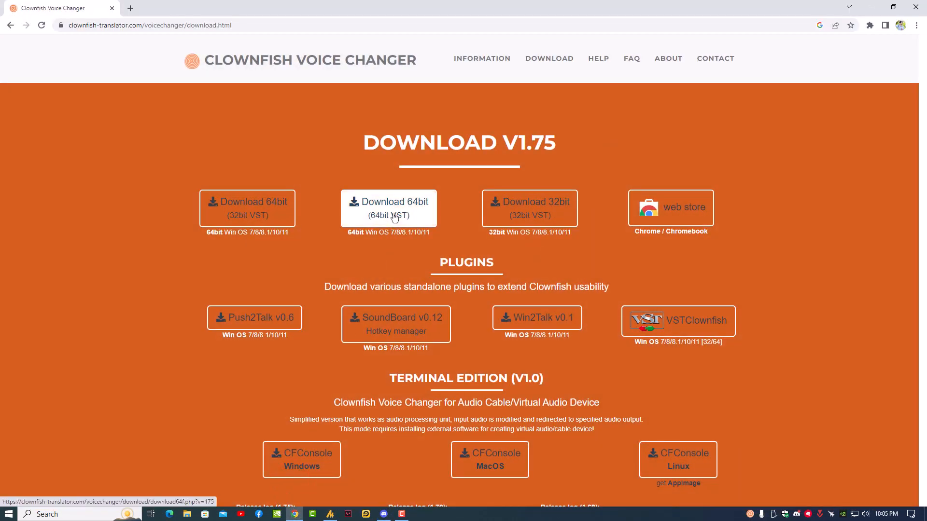
pyautogui.moveTo(530, 208)
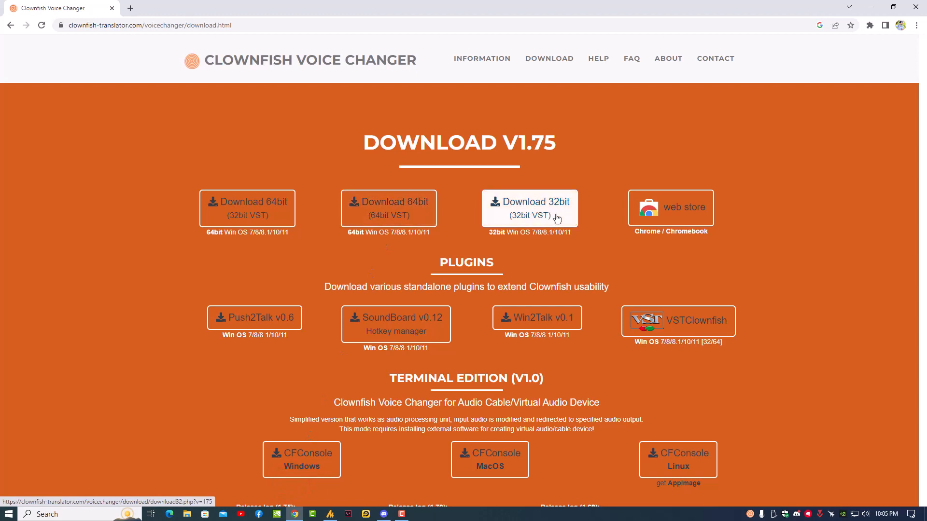
pyautogui.moveTo(248, 208)
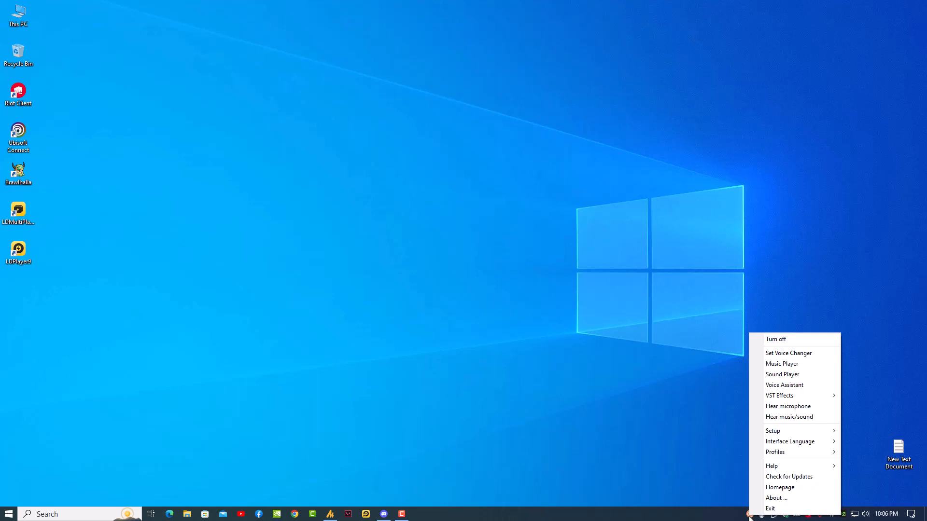
pyautogui.moveTo(787, 406)
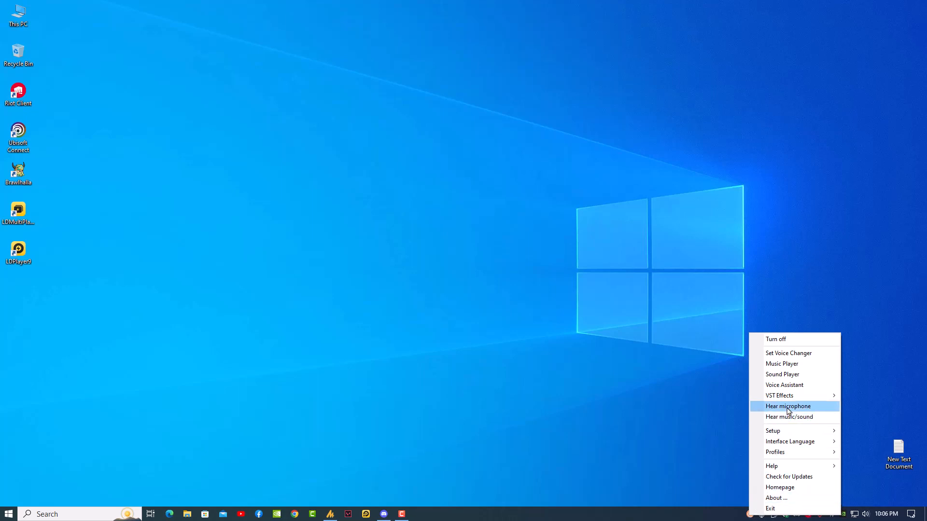
pyautogui.moveTo(794, 374)
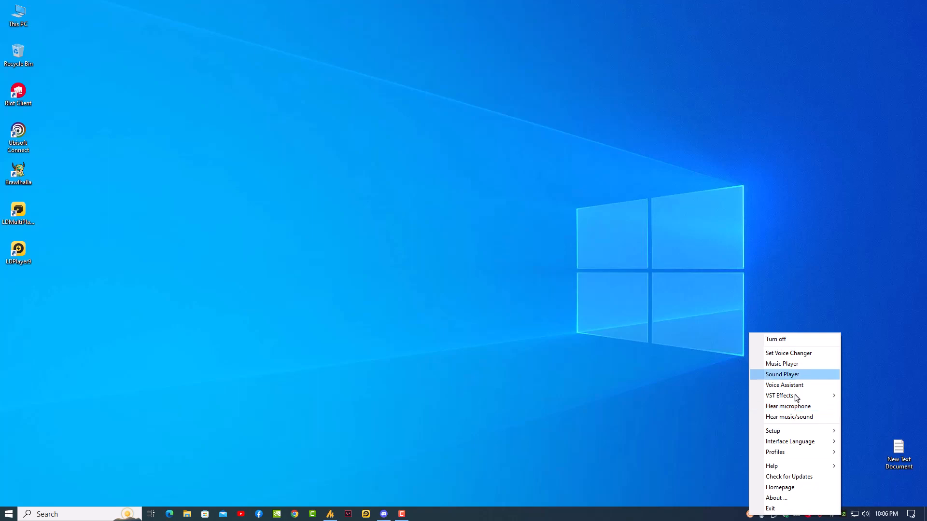
pyautogui.moveTo(794, 339)
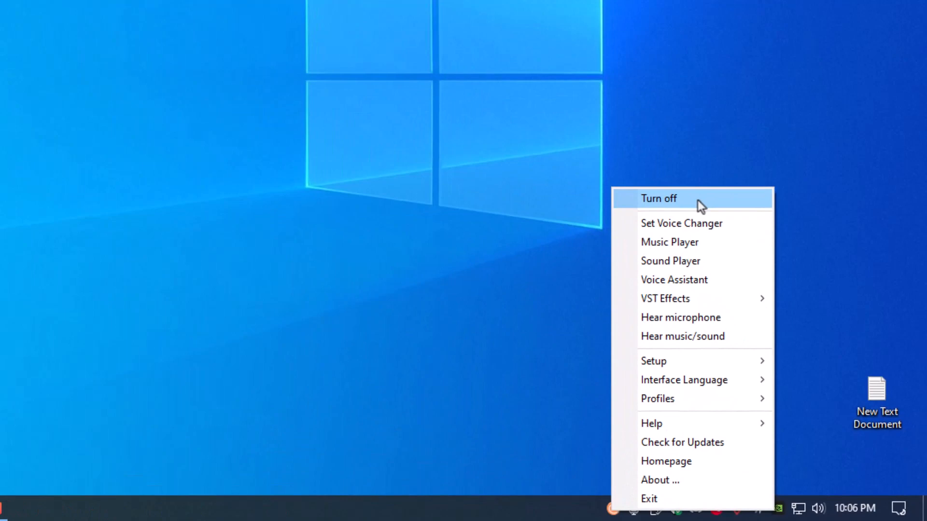
pyautogui.moveTo(680, 247)
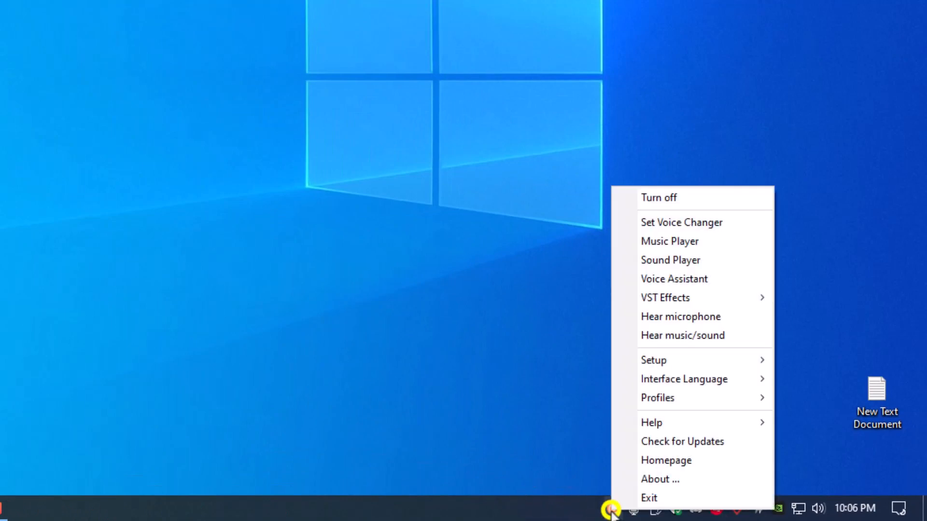
# Open the Set Voice Changer window from the Clownfish tray menu.
pyautogui.click(681, 222)
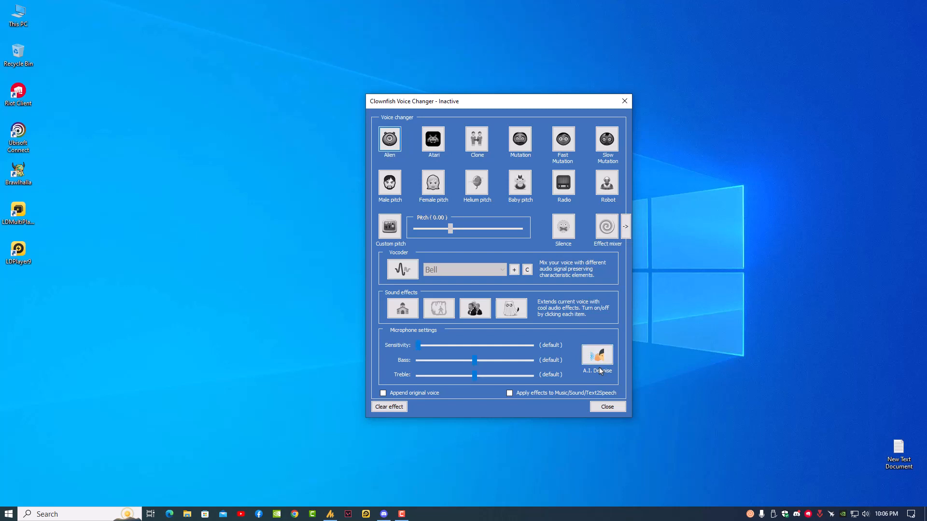
# Try the Baby pitch and Custom pitch effects, then clear the effect and close.
pyautogui.click(519, 183)
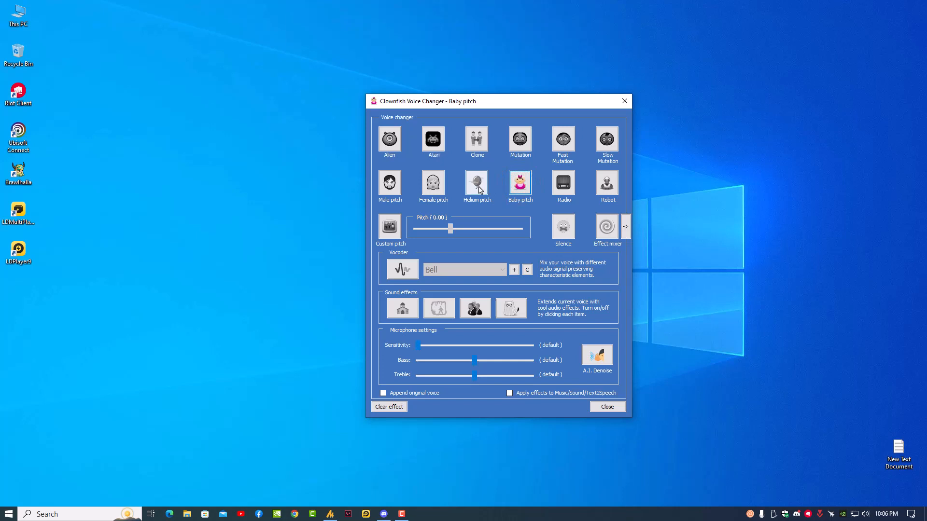
pyautogui.click(389, 226)
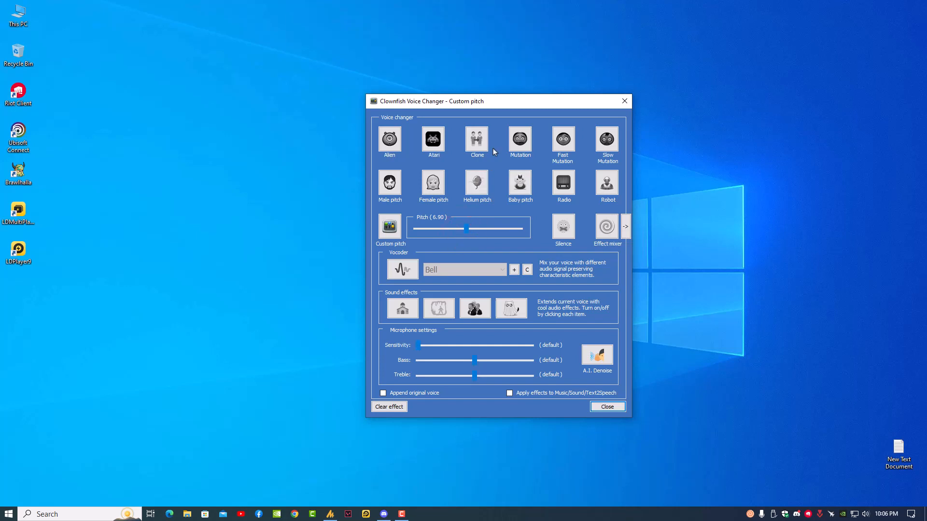
pyautogui.click(389, 406)
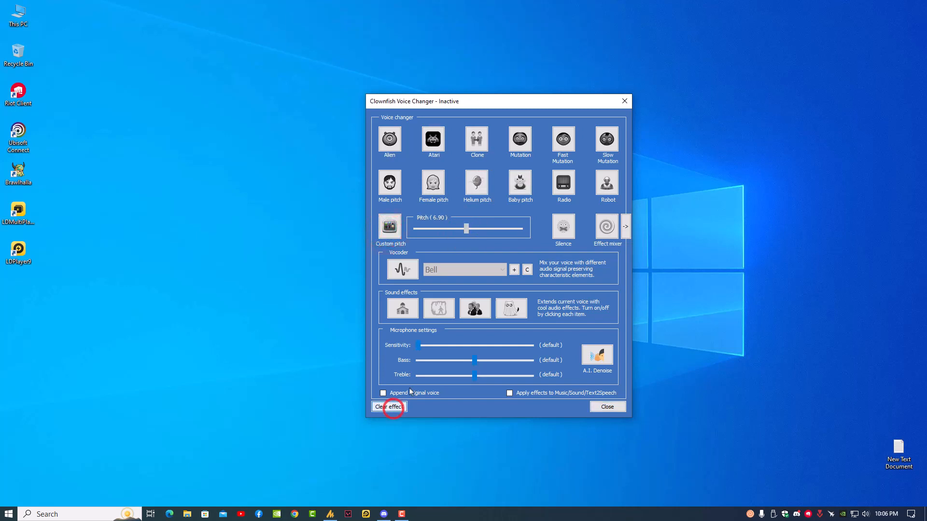
pyautogui.click(606, 406)
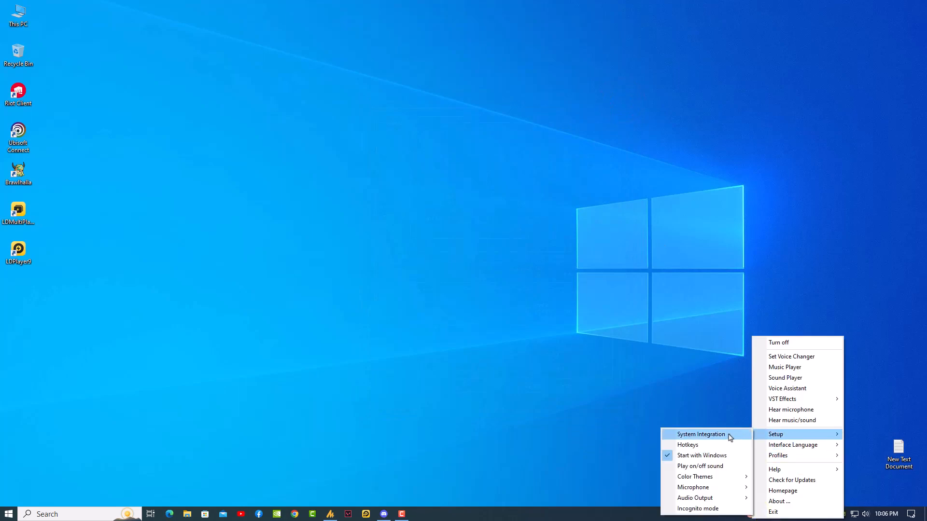
# Install System Integration on the DM30 USB Microphone and close the setup window.
pyautogui.click(774, 434)
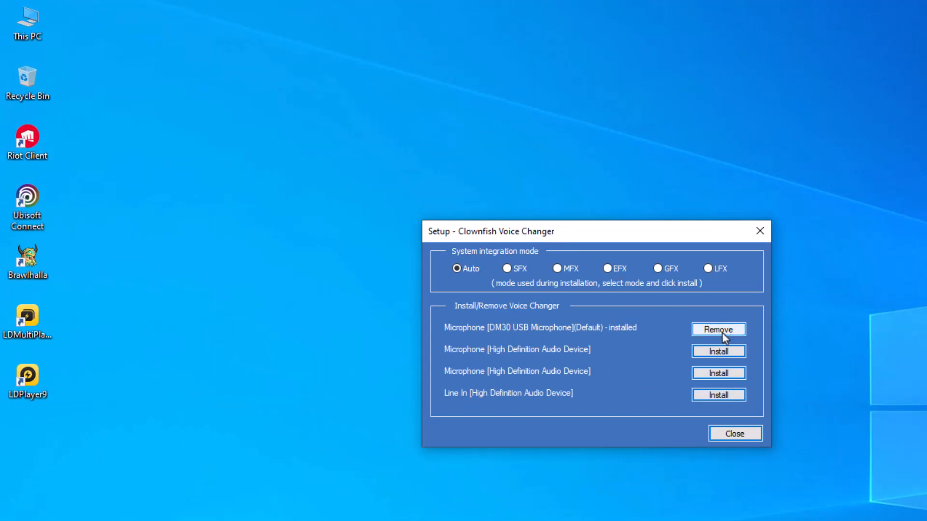
pyautogui.moveTo(879, 506)
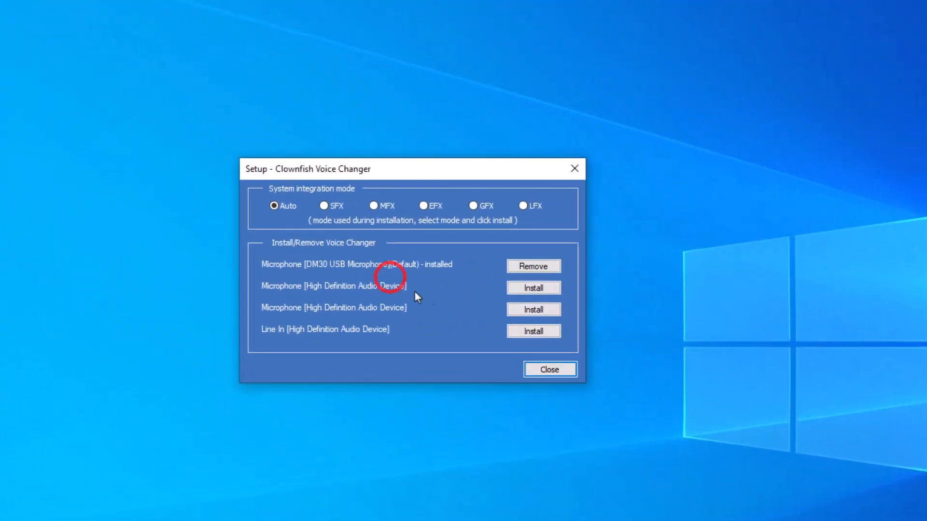
pyautogui.click(549, 369)
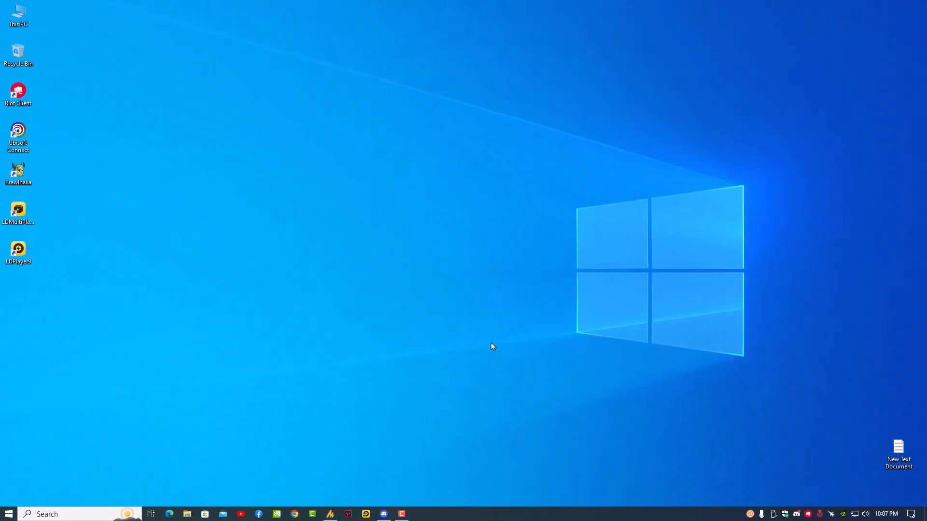
pyautogui.moveTo(503, 485)
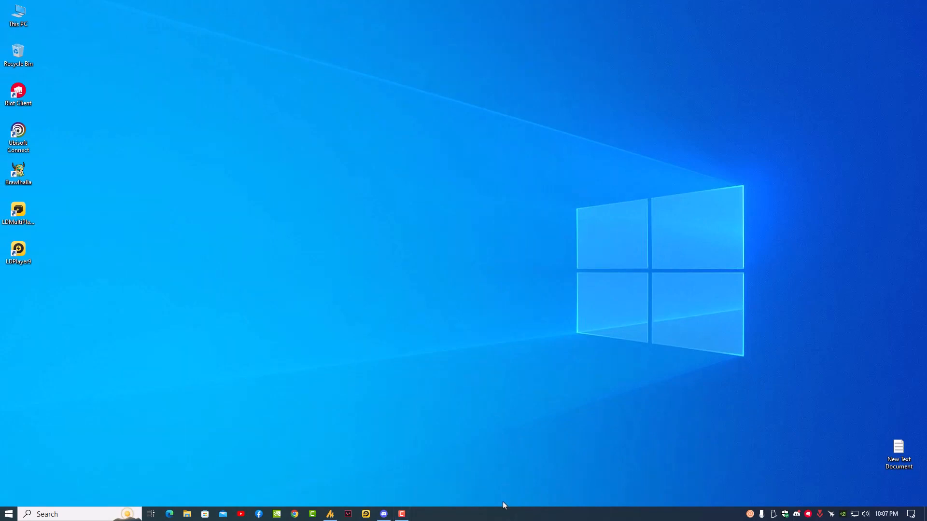
pyautogui.moveTo(482, 365)
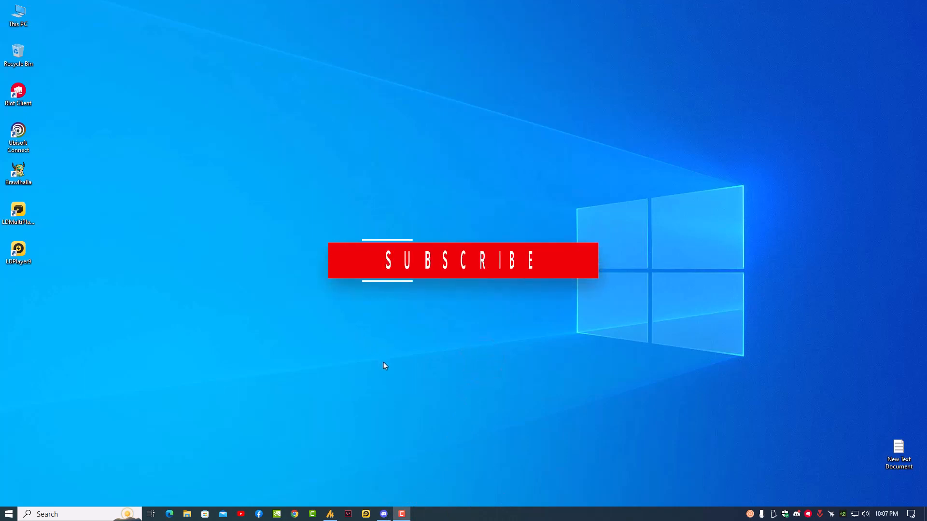
pyautogui.moveTo(479, 274)
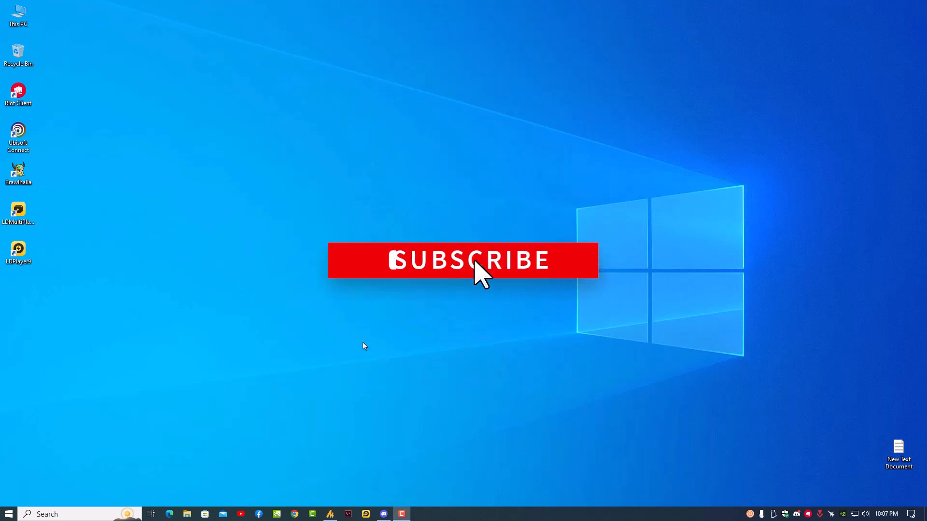